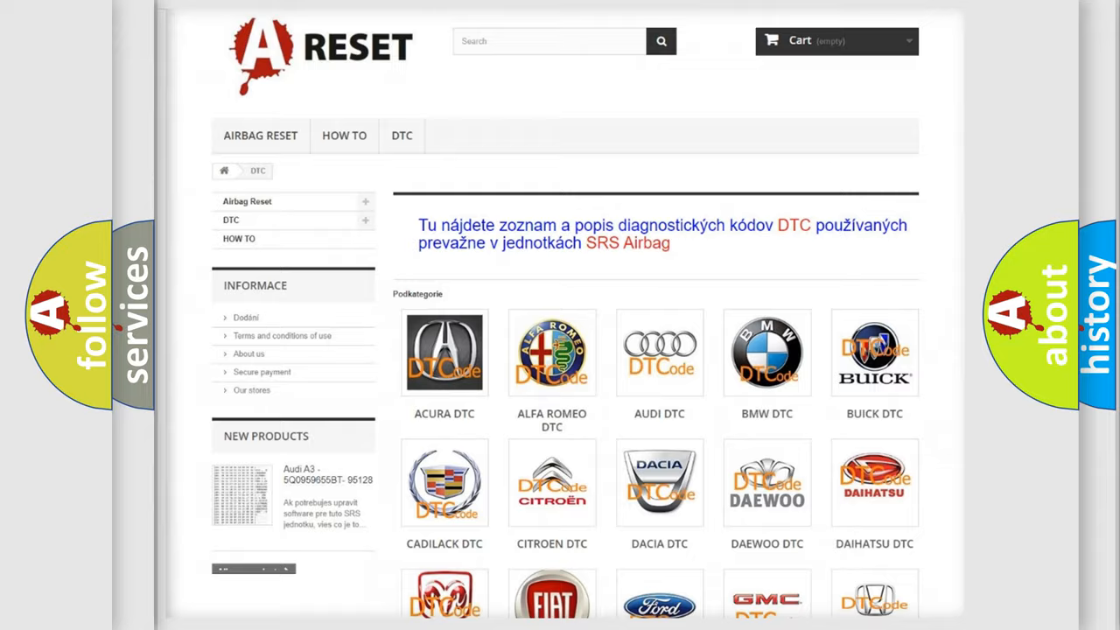
Open the Jeep DTC page from the brand grid and browse its airbag trouble code list.
scroll("down", 3)
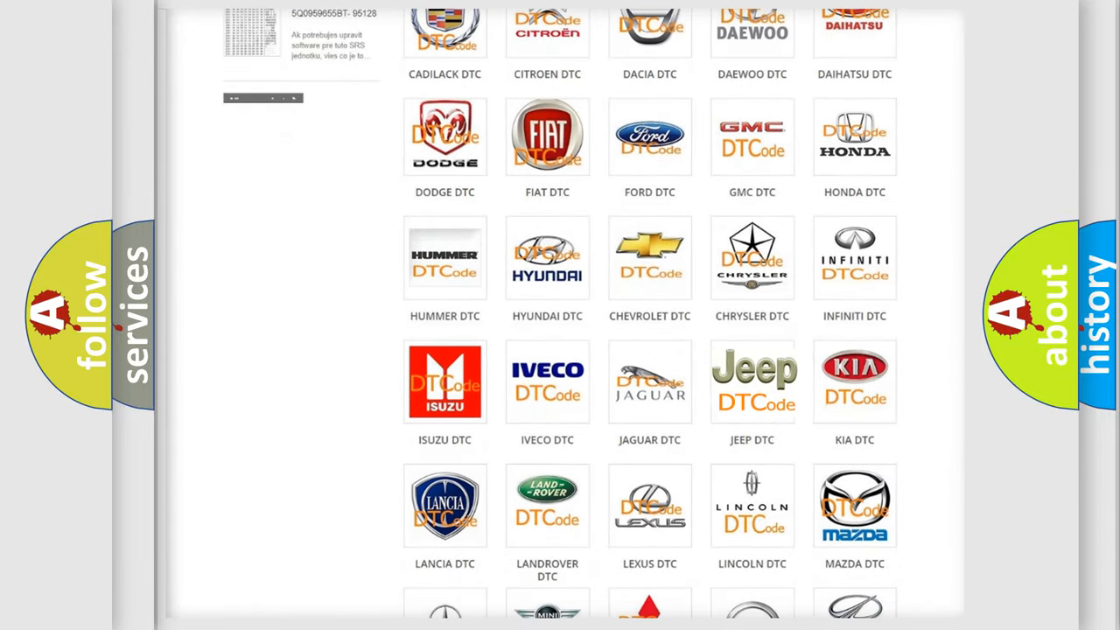
left_click(752, 382)
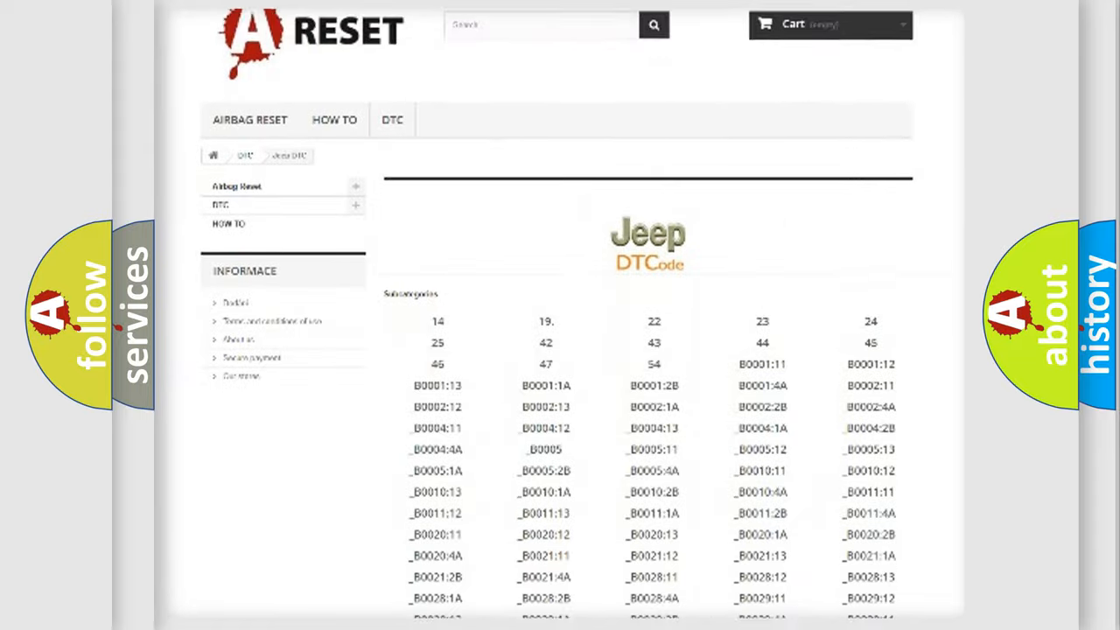
scroll("down", 3)
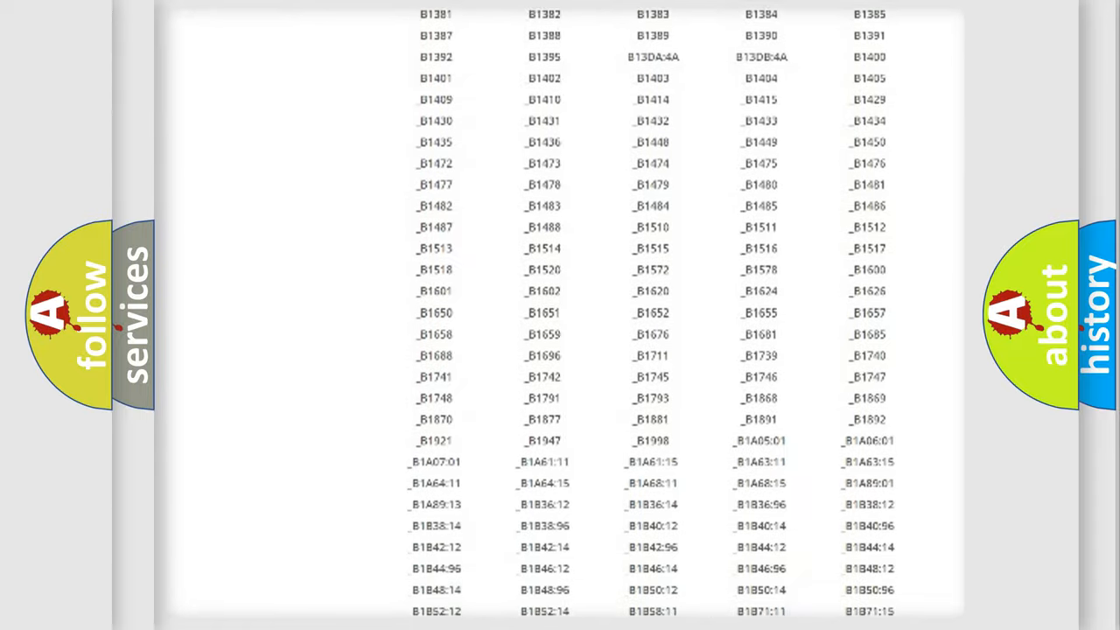